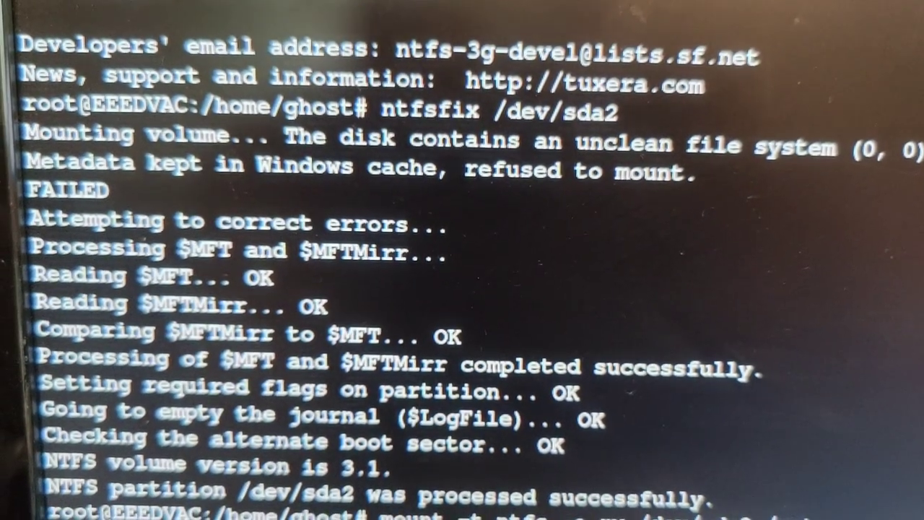
# - Mount the Windows NTFS partition /dev/sda2 read-write at /mnt
pyautogui.write('mount -t ntfs -o rw /dev/sda2 /mnt')
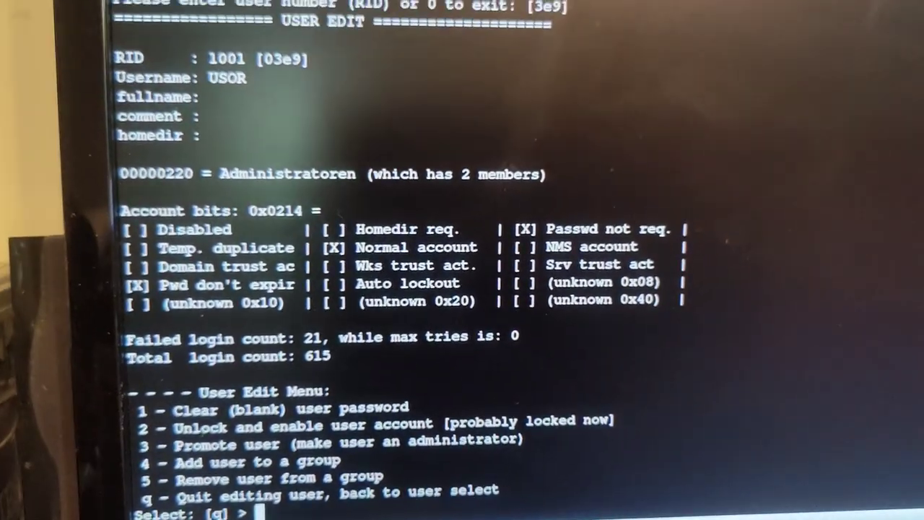
# - Clear USOR's password (1), unlock the account and reset its failed login count (2), then clear again (1)
pyautogui.write('1')
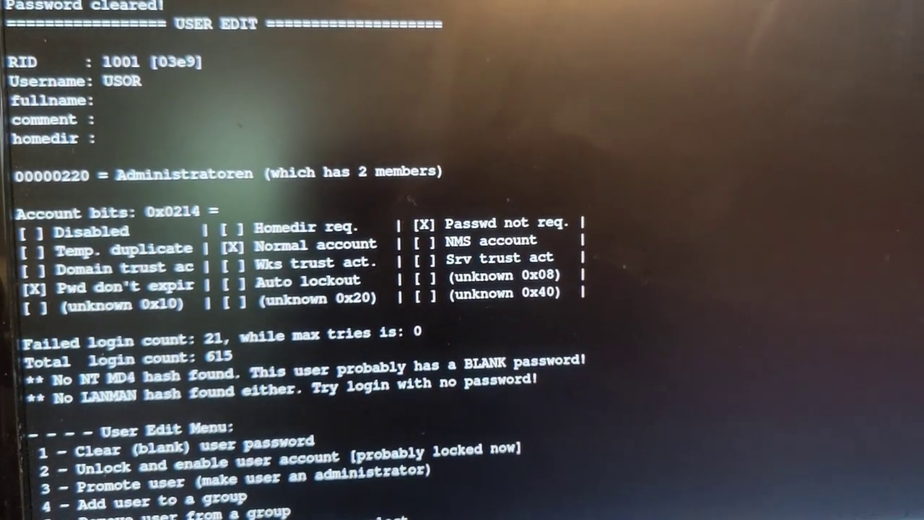
pyautogui.write('2')
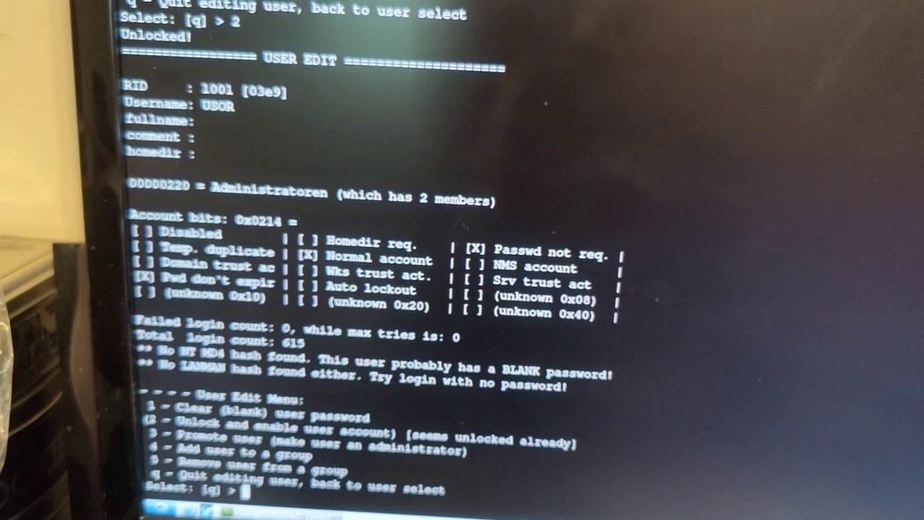
pyautogui.write('1')
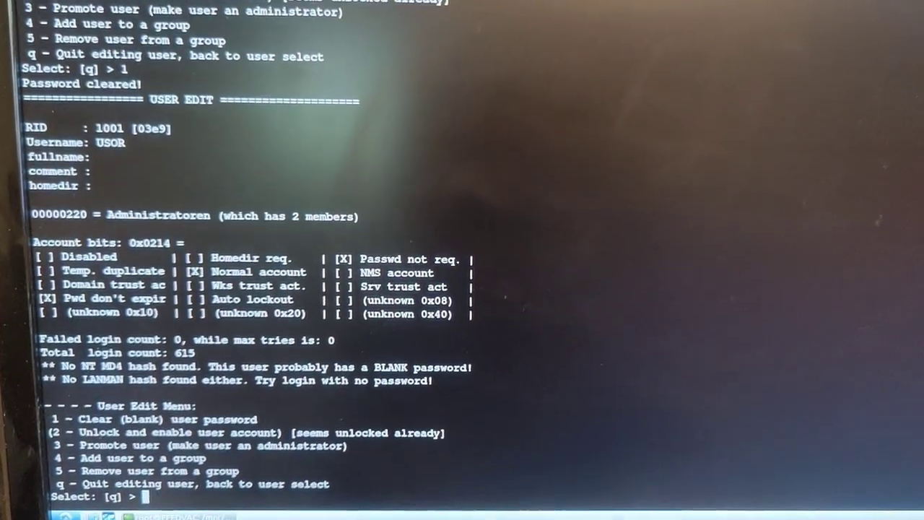
# - Leave USOR's User Edit Menu with q, returning to chntpw's main menu
pyautogui.write('q')
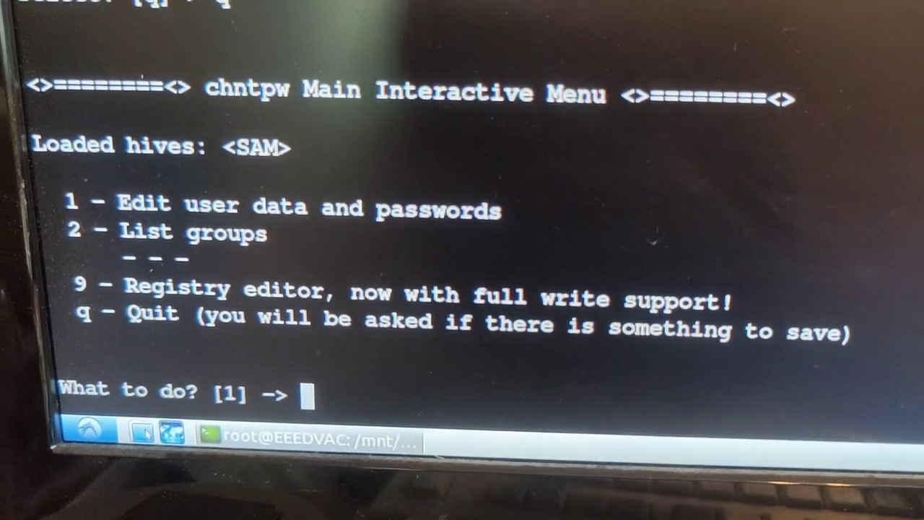
# - Quit chntpw with q and answer y to write the modified SAM hive to disk
pyautogui.write('q')
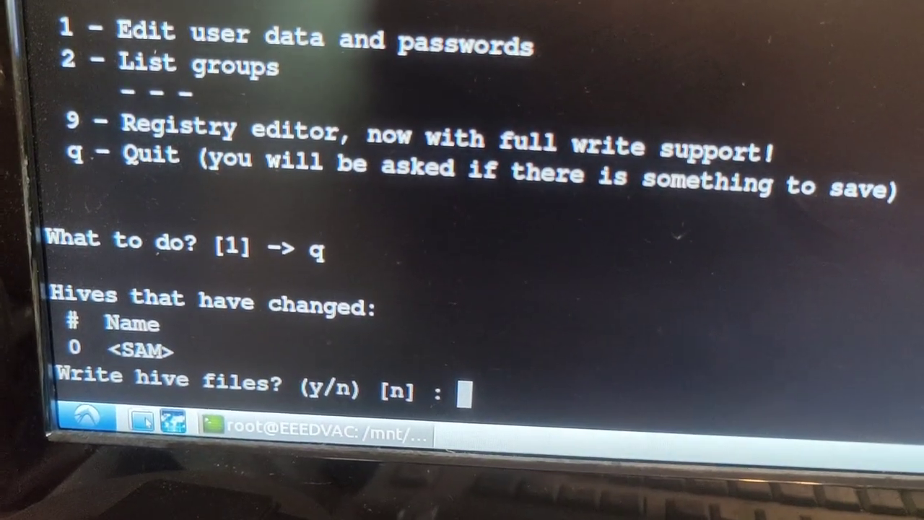
pyautogui.write('y')
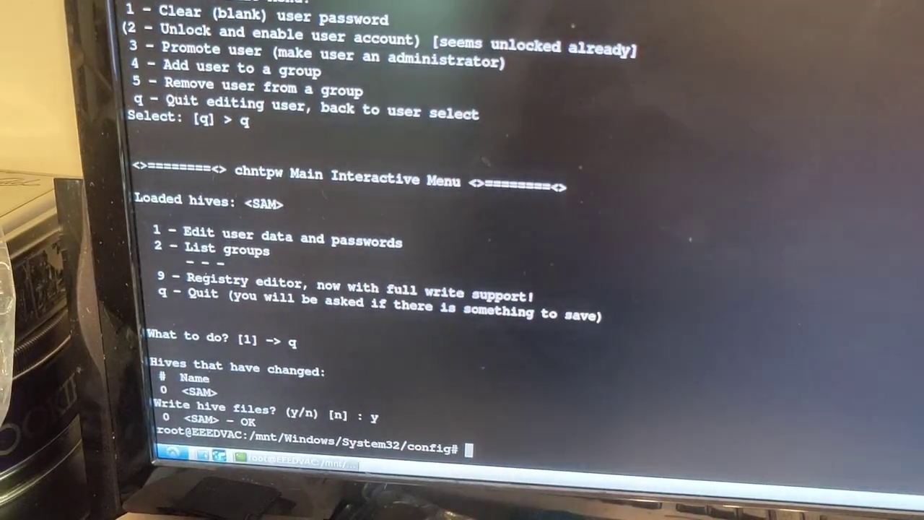
# - Enter the shutdown command at the root prompt to reboot the PC
pyautogui.write('s')
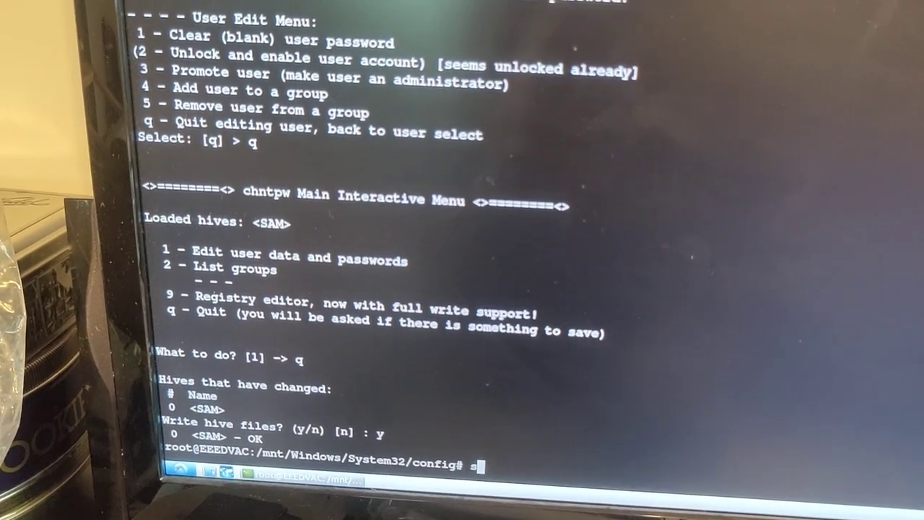
pyautogui.write('hutdow')
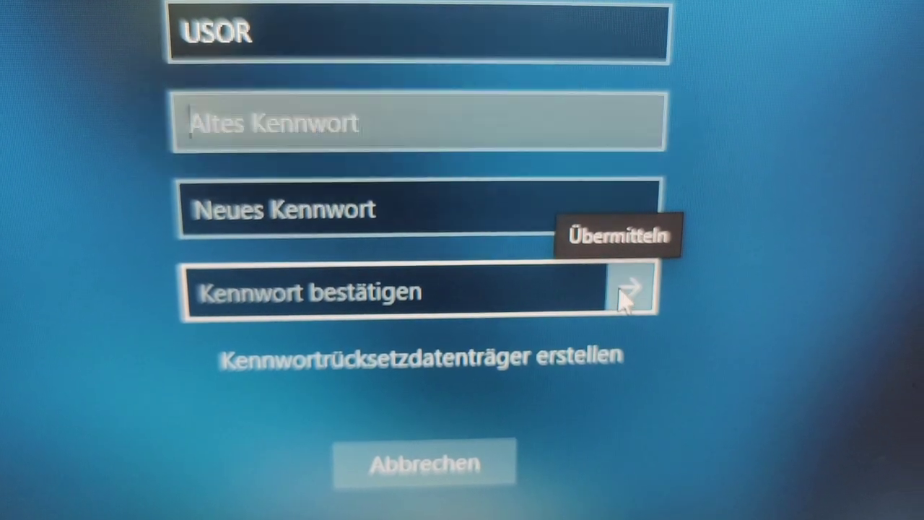
# - Submit the new password for USOR and acknowledge the password-changed confirmation with OK
pyautogui.click(633, 292)
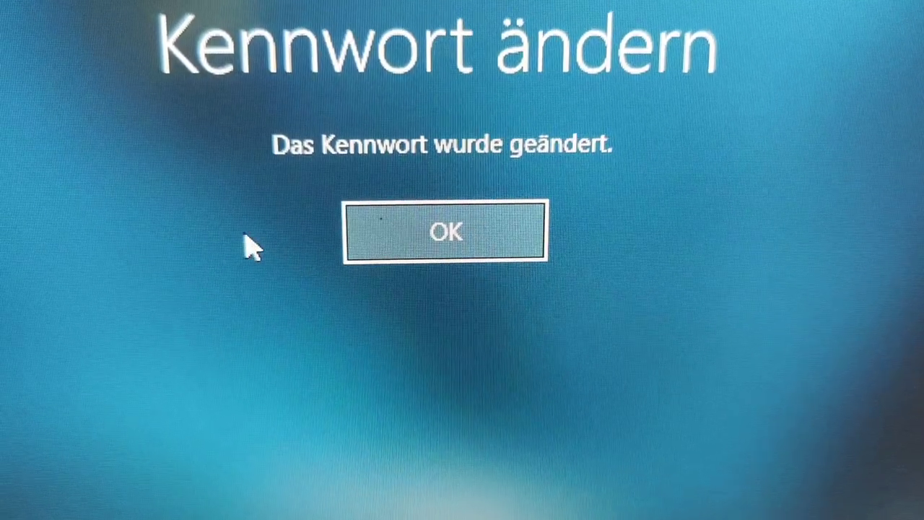
pyautogui.click(446, 231)
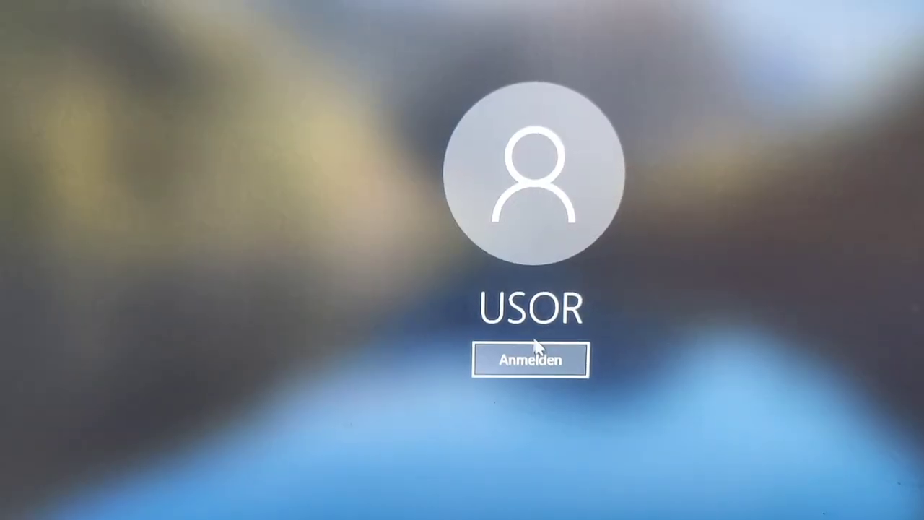
# - Sign in as USOR via Anmelden, reaching the Willkommen welcome message
pyautogui.click(531, 360)
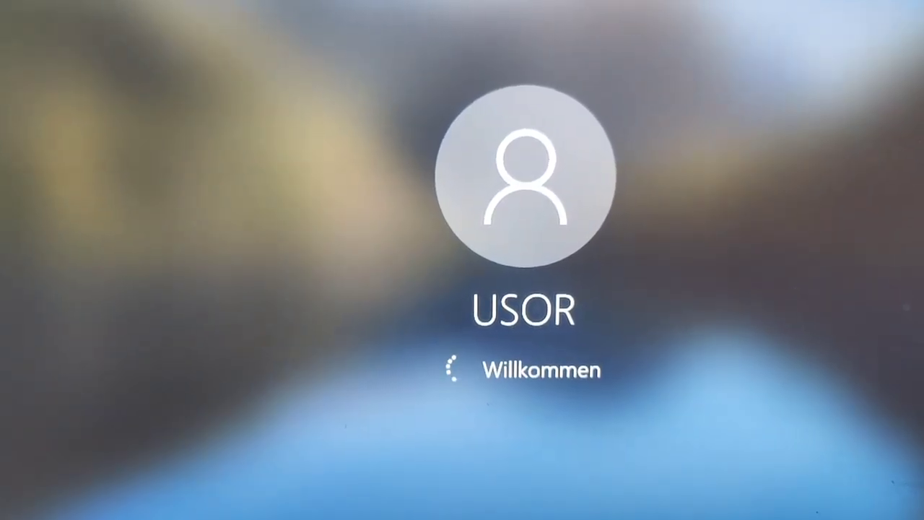